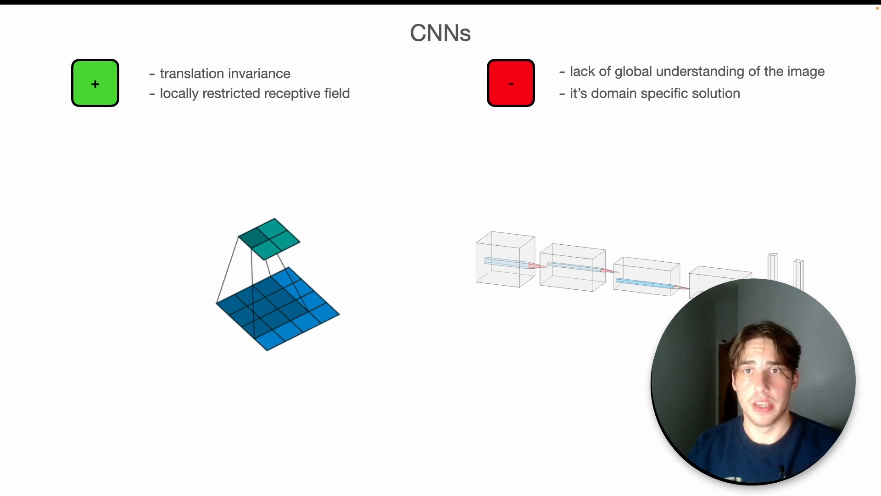
{"action": "mouse_move", "coordinate": [575, 114]}
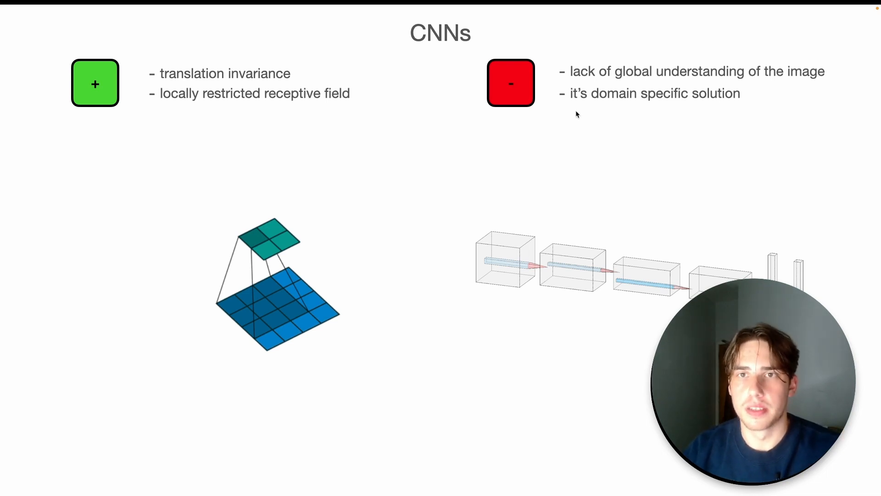
{"action": "mouse_move", "coordinate": [621, 84]}
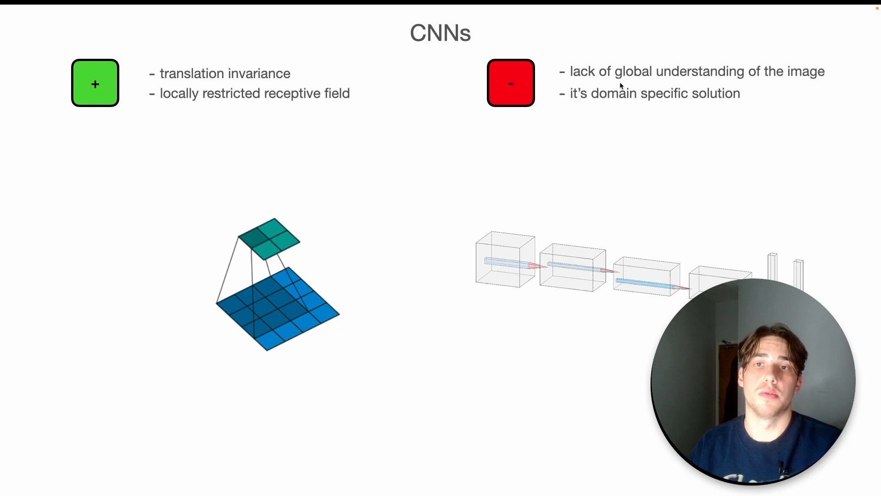
{"action": "mouse_move", "coordinate": [640, 99]}
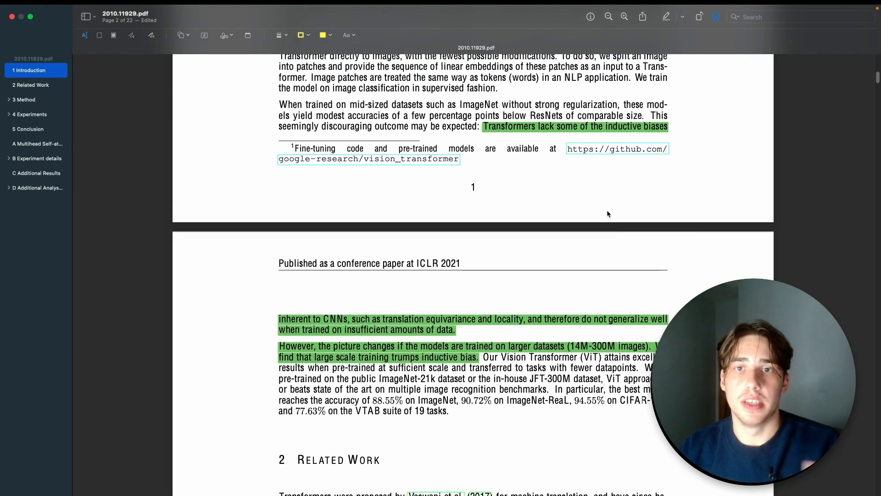
{"action": "mouse_move", "coordinate": [610, 140]}
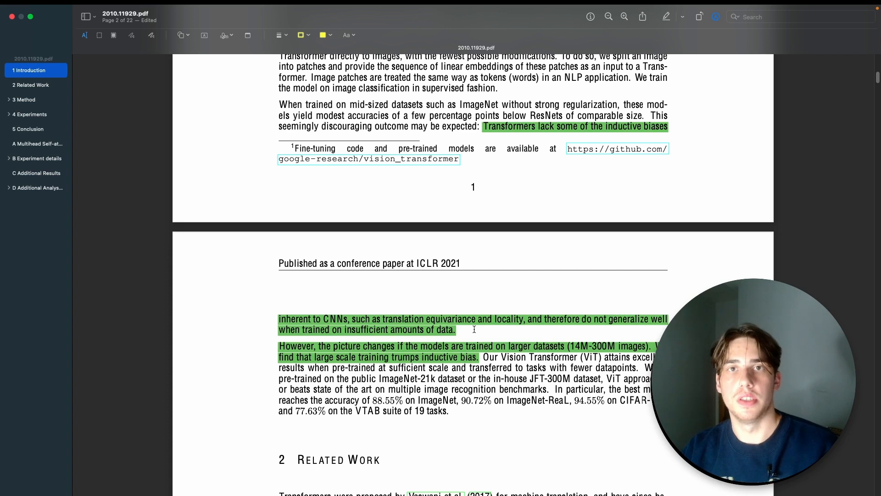
{"action": "scroll", "scroll_direction": "down", "scroll_amount": 3}
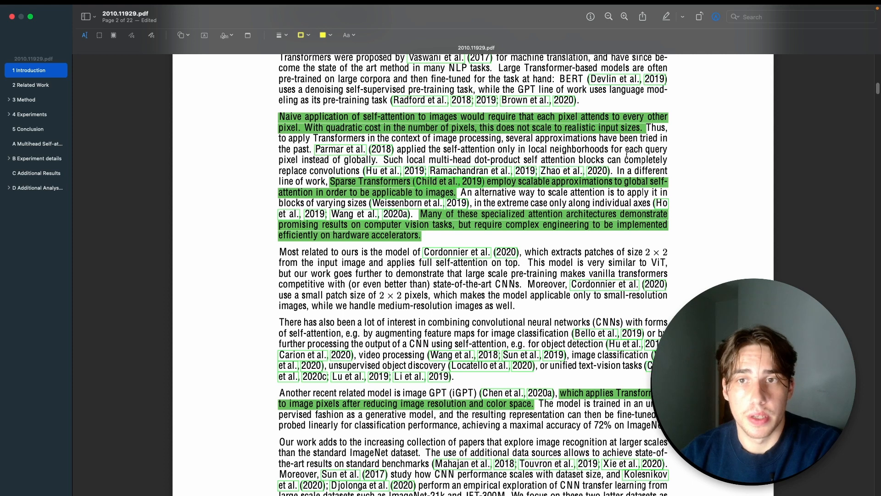
{"action": "mouse_move", "coordinate": [626, 248]}
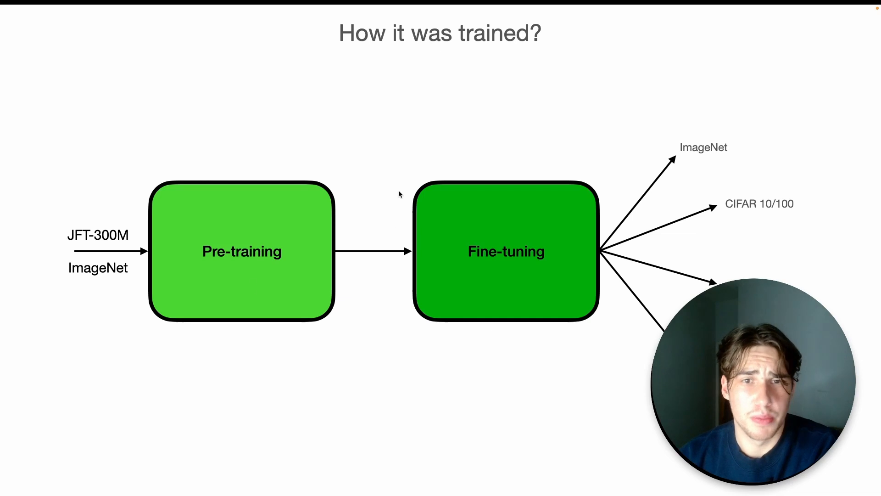
{"action": "mouse_move", "coordinate": [63, 208]}
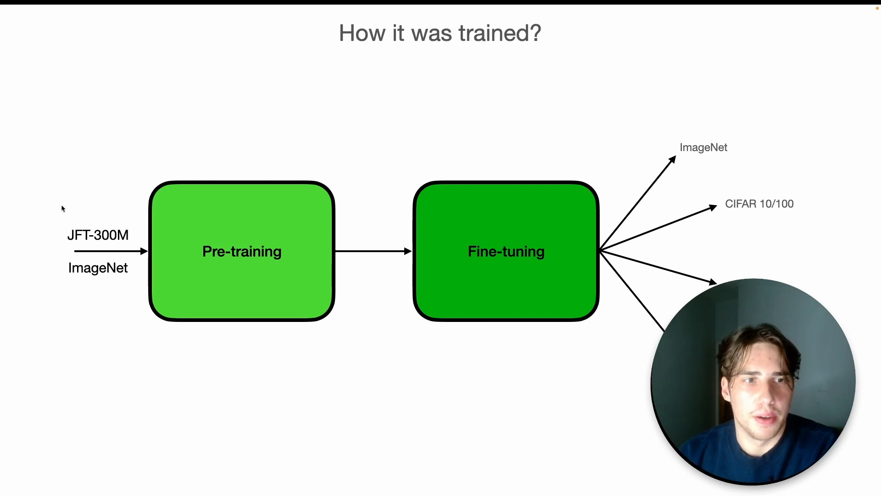
{"action": "mouse_move", "coordinate": [70, 235]}
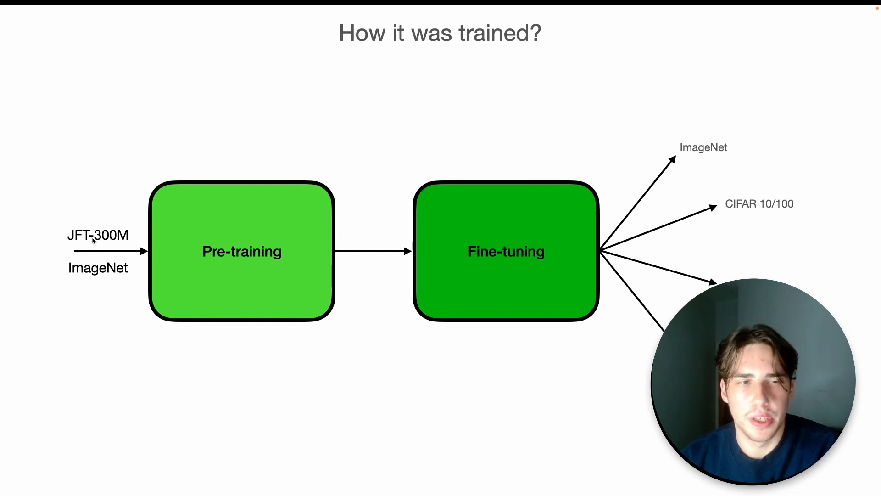
{"action": "mouse_move", "coordinate": [25, 283]}
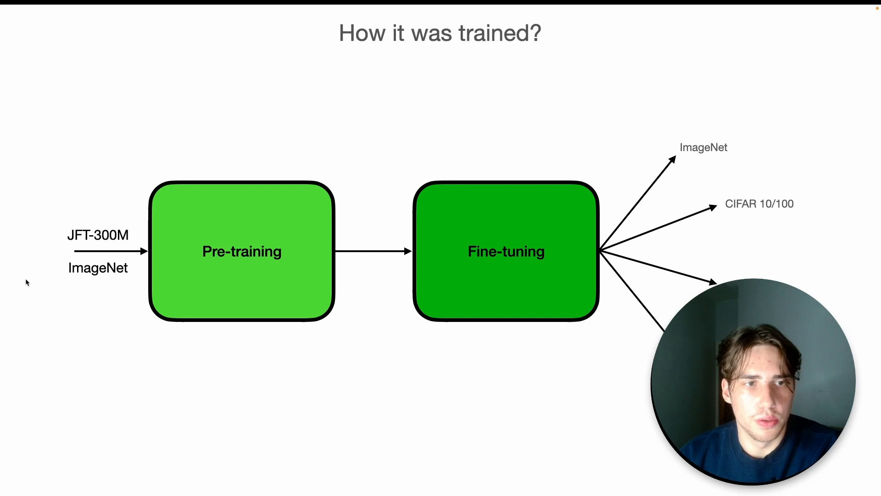
{"action": "mouse_move", "coordinate": [132, 271]}
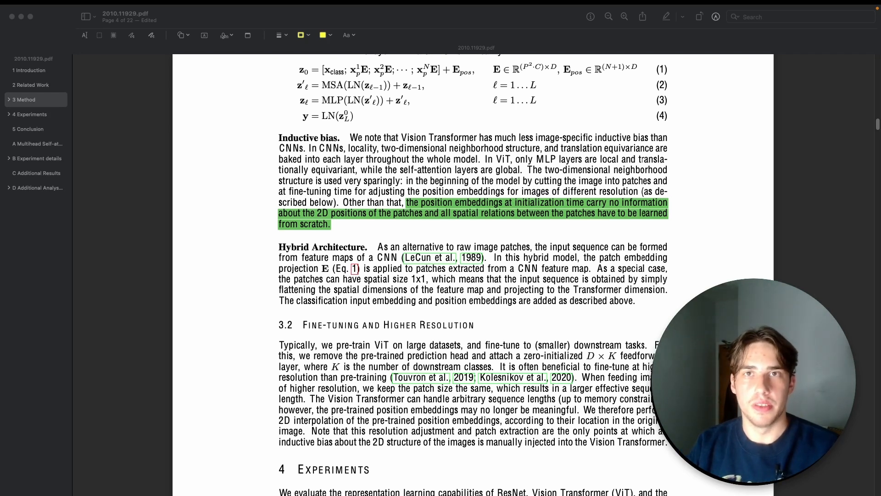
{"action": "scroll", "scroll_direction": "down", "scroll_amount": 3}
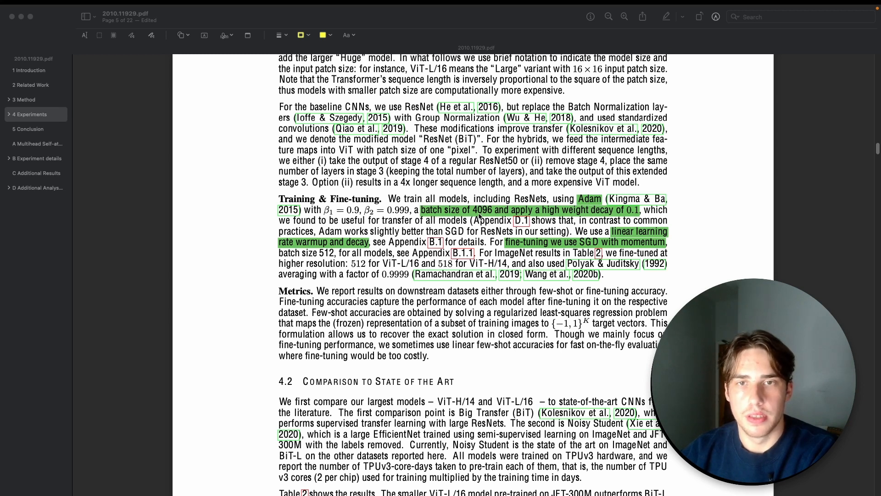
{"action": "mouse_move", "coordinate": [576, 216]}
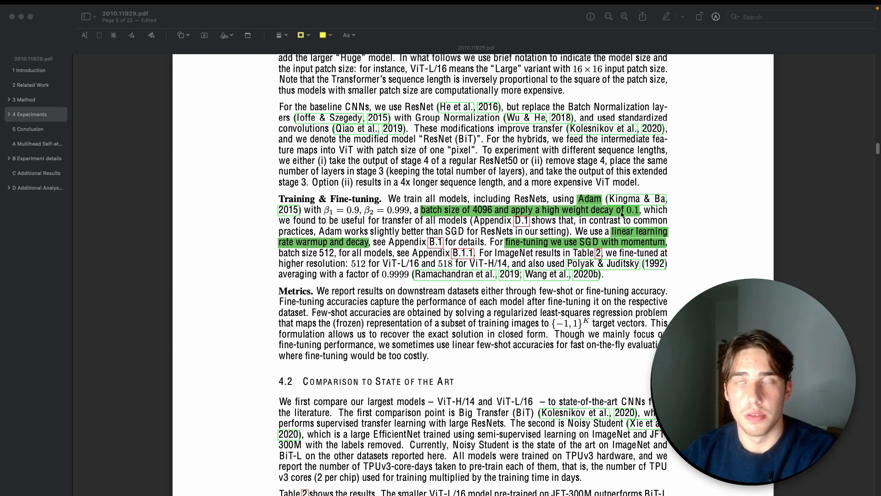
{"action": "mouse_move", "coordinate": [619, 237]}
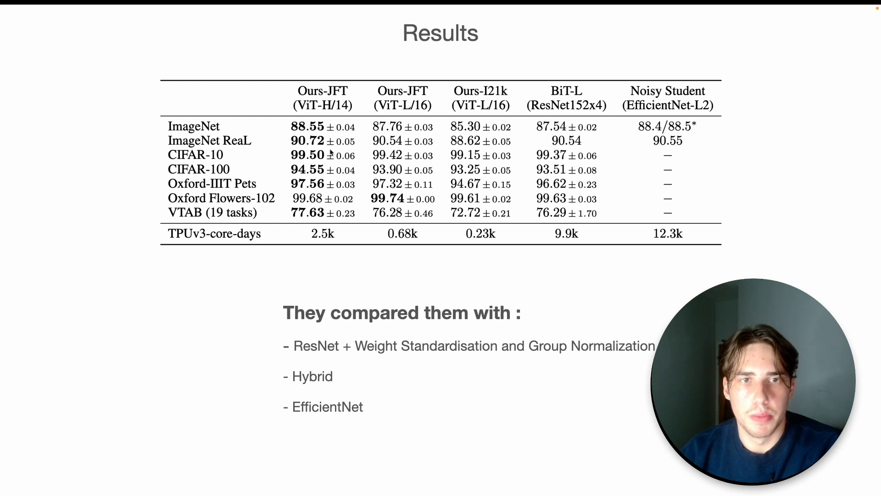
{"action": "mouse_move", "coordinate": [376, 193]}
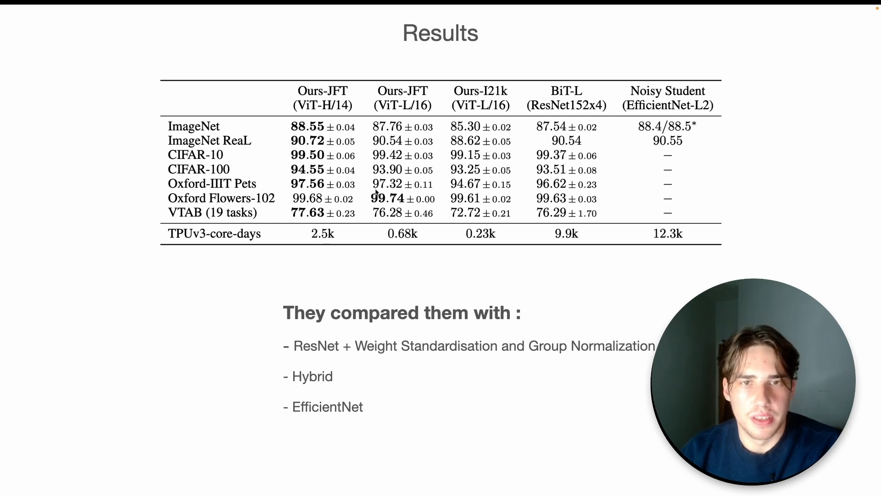
{"action": "mouse_move", "coordinate": [404, 114]}
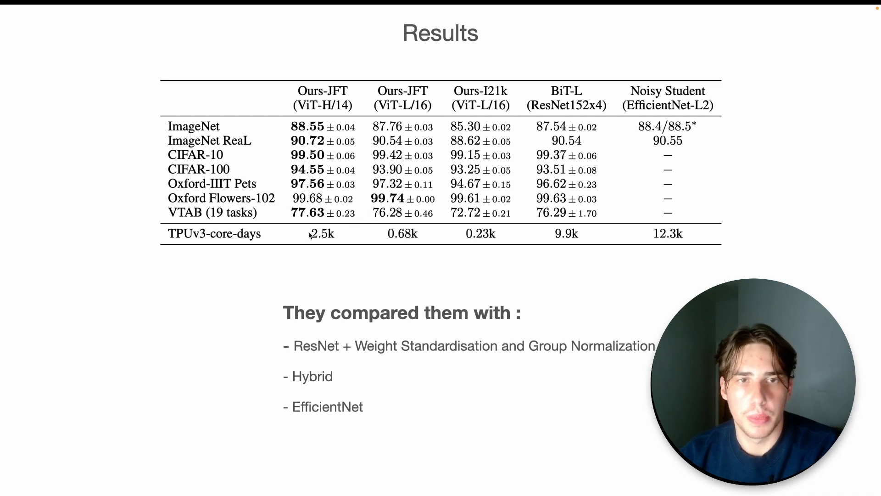
{"action": "mouse_move", "coordinate": [350, 252]}
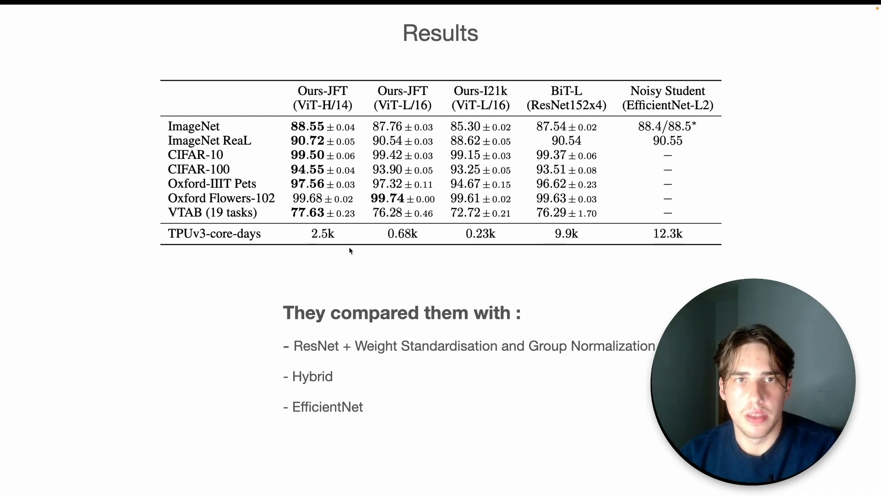
{"action": "mouse_move", "coordinate": [442, 271]}
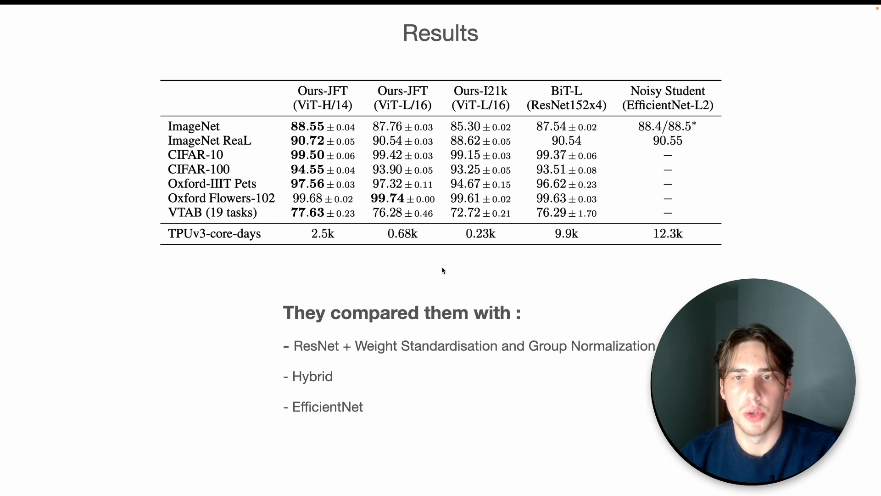
{"action": "mouse_move", "coordinate": [683, 136]}
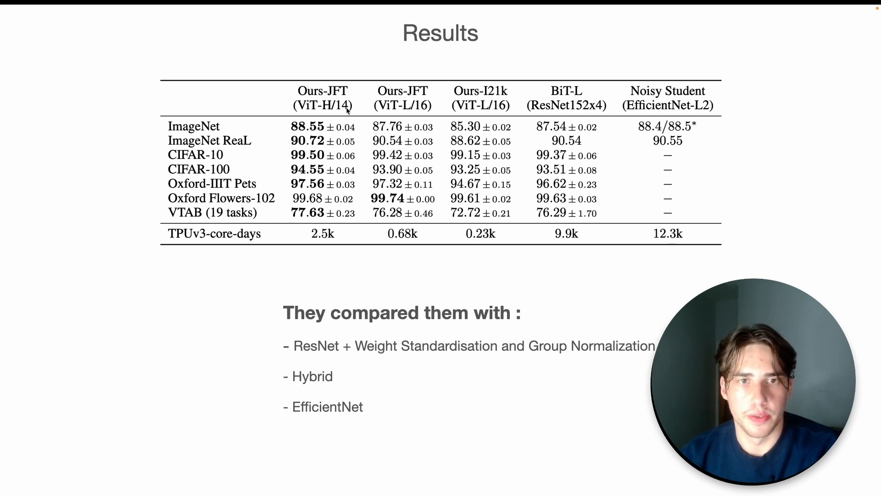
{"action": "mouse_move", "coordinate": [463, 120]}
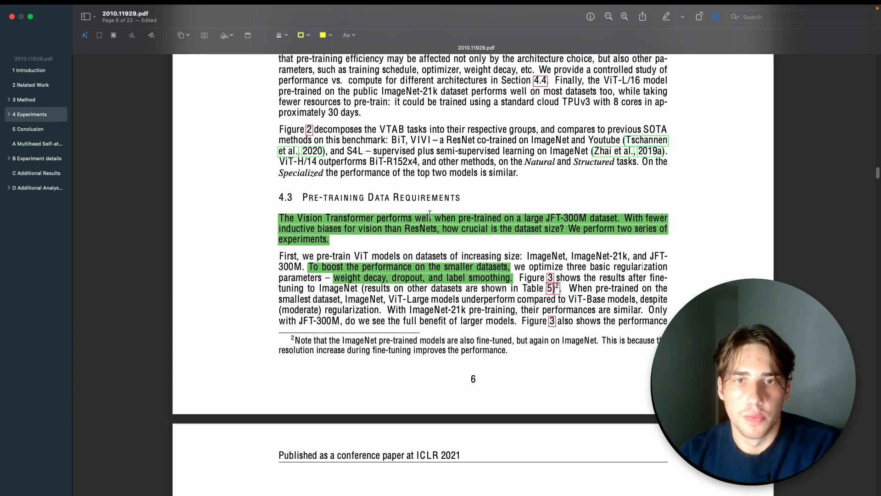
{"action": "mouse_move", "coordinate": [585, 215]}
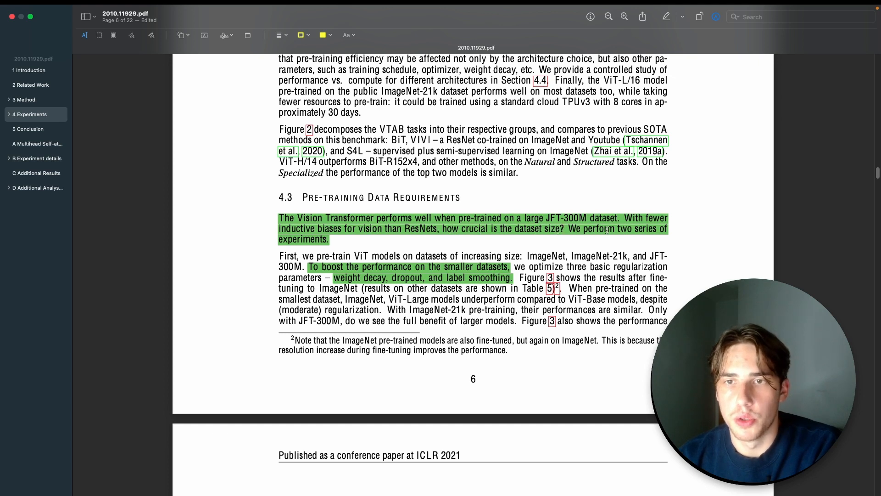
{"action": "scroll", "scroll_direction": "down", "scroll_amount": 3}
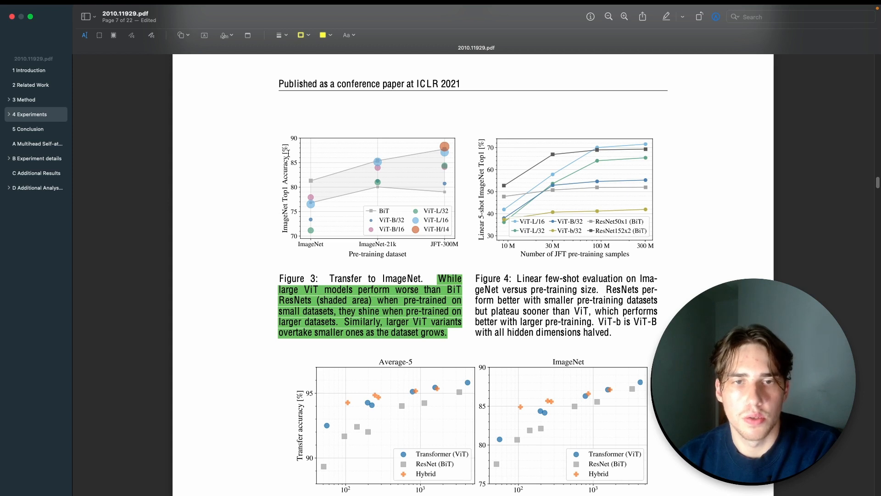
{"action": "mouse_move", "coordinate": [367, 258]}
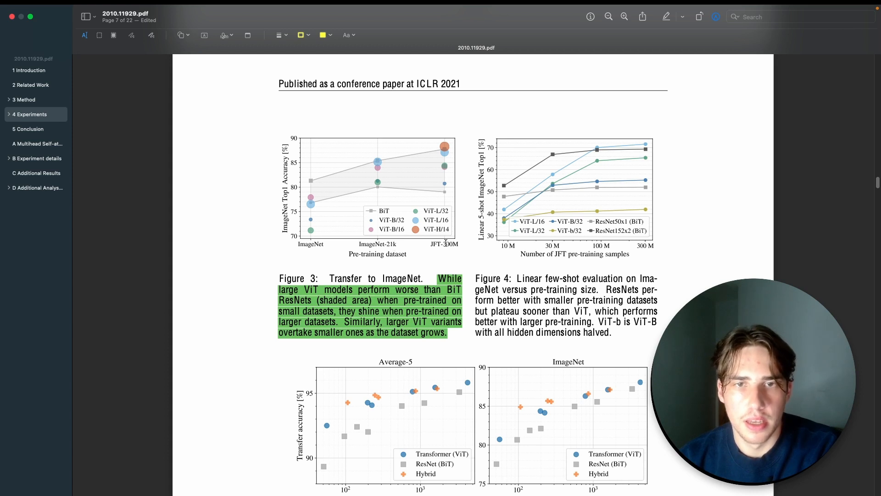
{"action": "mouse_move", "coordinate": [308, 224]}
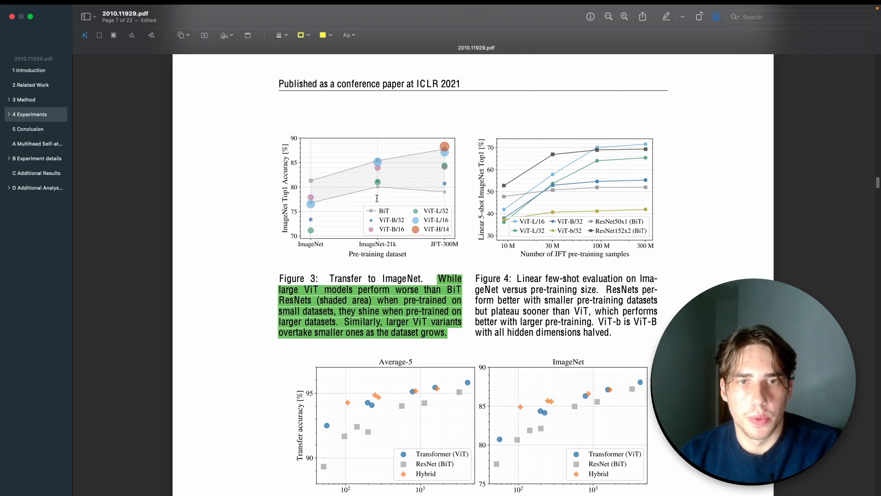
{"action": "mouse_move", "coordinate": [383, 166]}
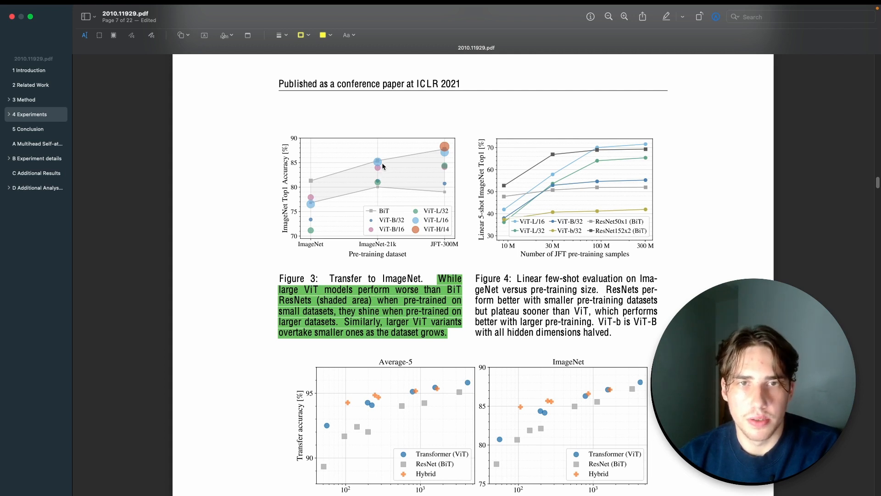
{"action": "mouse_move", "coordinate": [446, 195]}
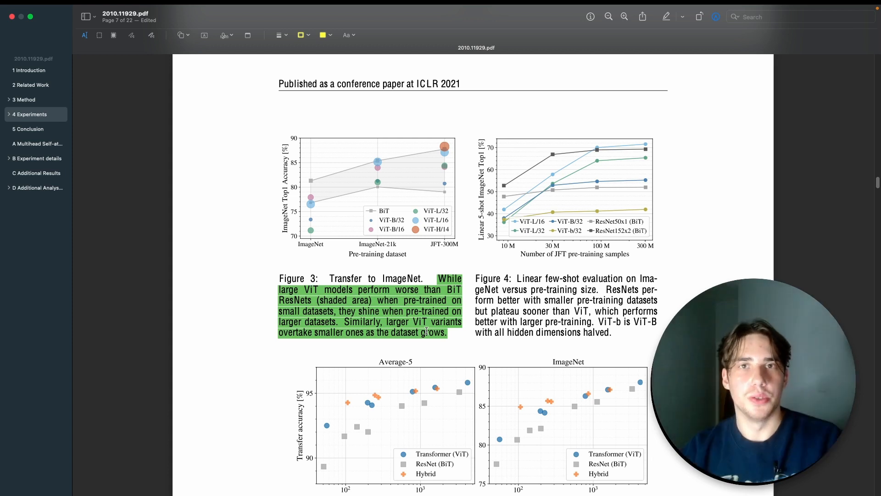
{"action": "mouse_move", "coordinate": [487, 294]}
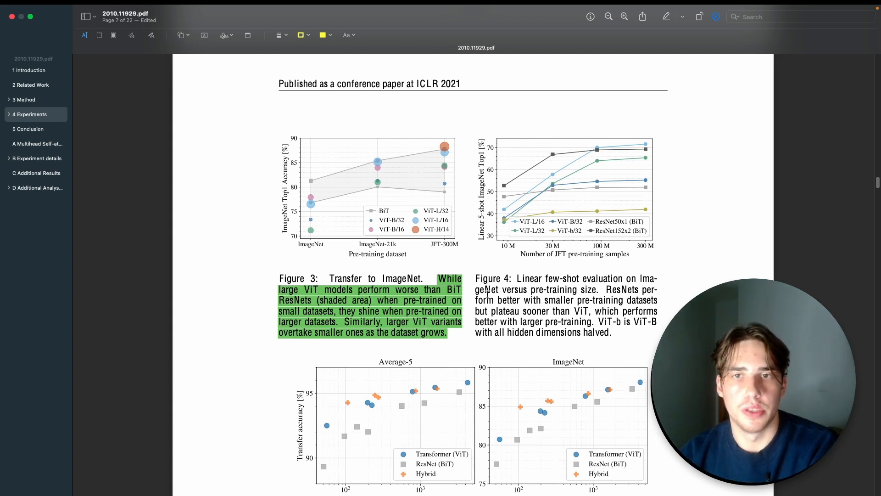
{"action": "scroll", "scroll_direction": "down", "scroll_amount": 3}
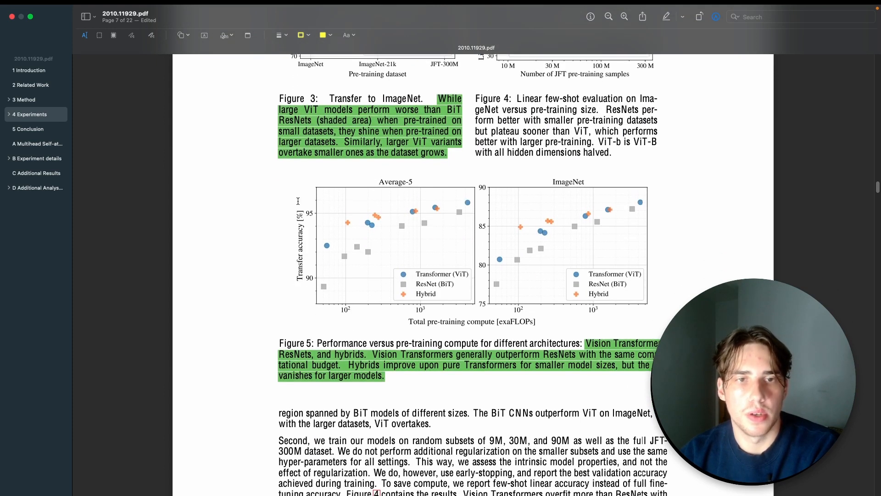
{"action": "mouse_move", "coordinate": [341, 313]}
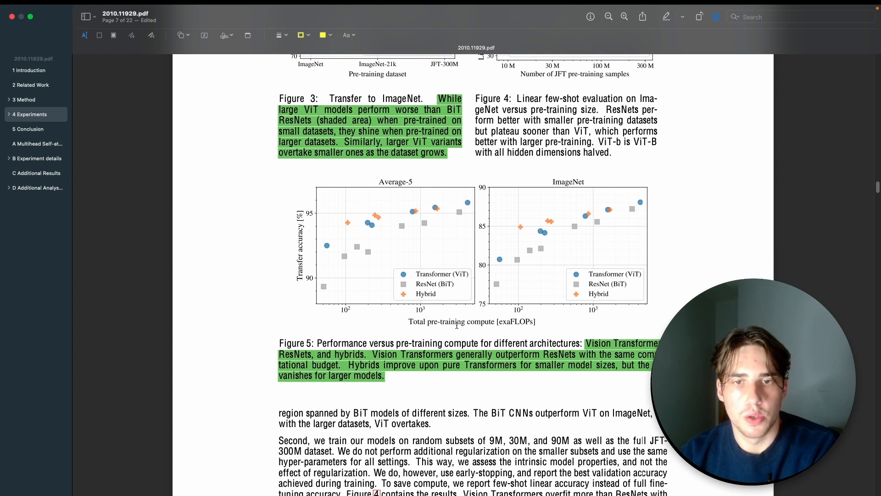
{"action": "mouse_move", "coordinate": [399, 182]}
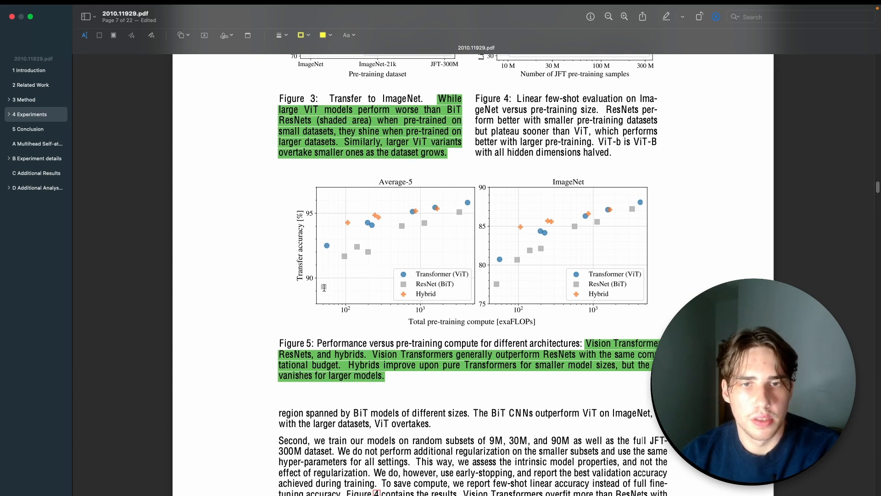
{"action": "mouse_move", "coordinate": [369, 250]}
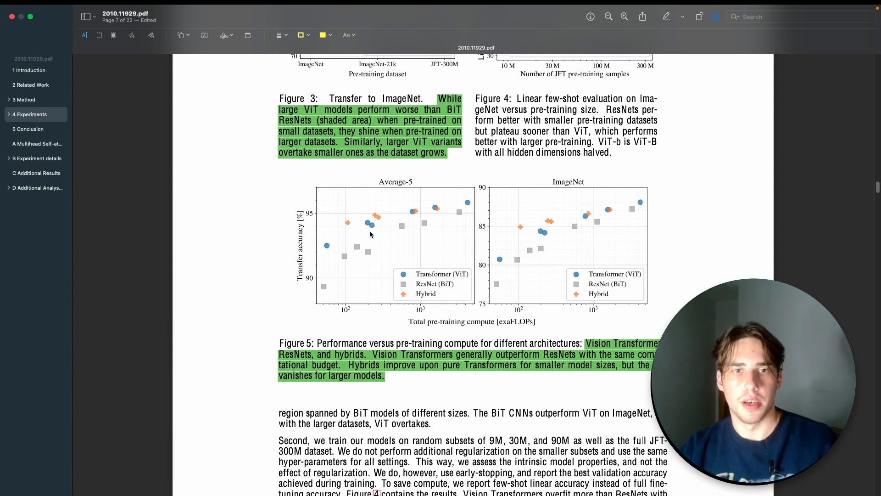
{"action": "mouse_move", "coordinate": [366, 253]}
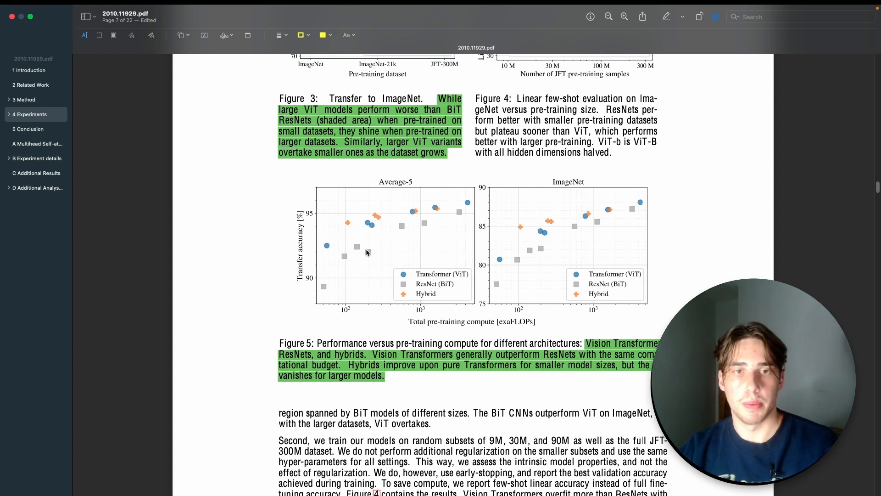
{"action": "mouse_move", "coordinate": [372, 218]}
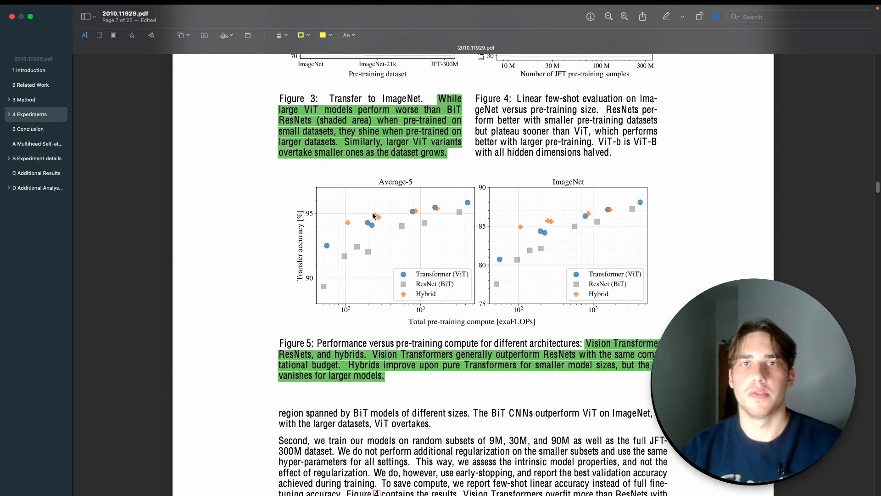
{"action": "mouse_move", "coordinate": [448, 207]}
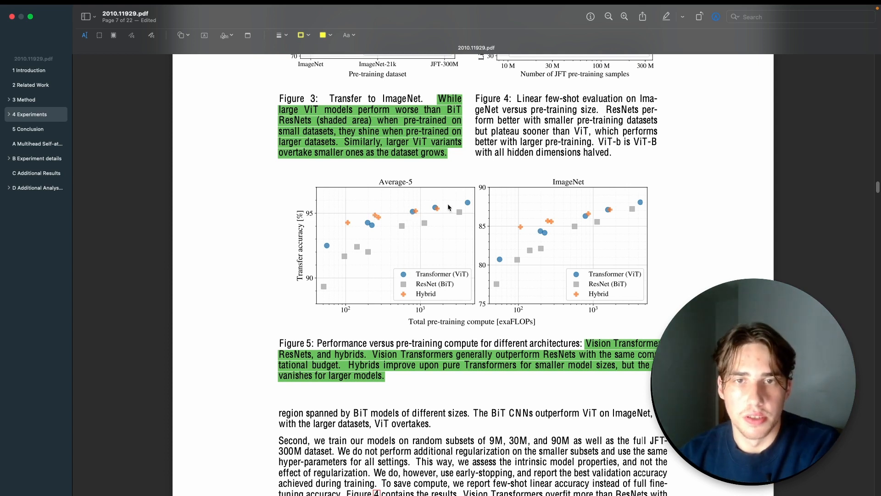
{"action": "mouse_move", "coordinate": [464, 198]}
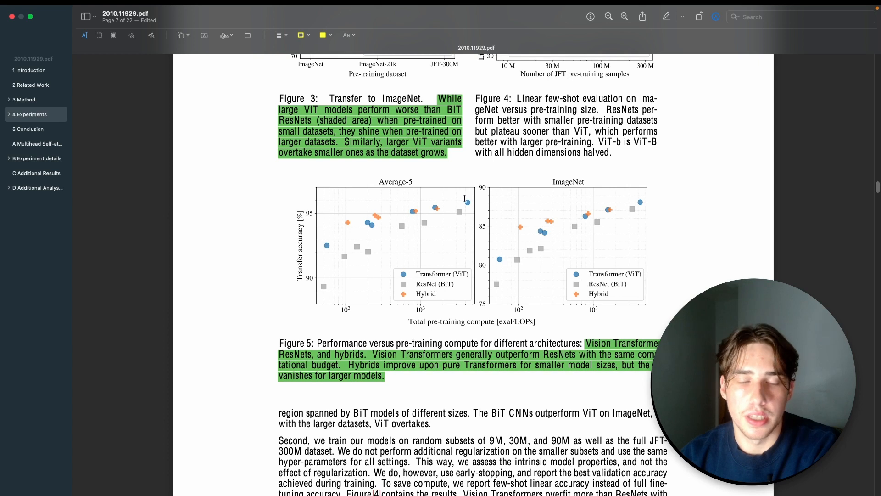
{"action": "scroll", "scroll_direction": "down", "scroll_amount": 3}
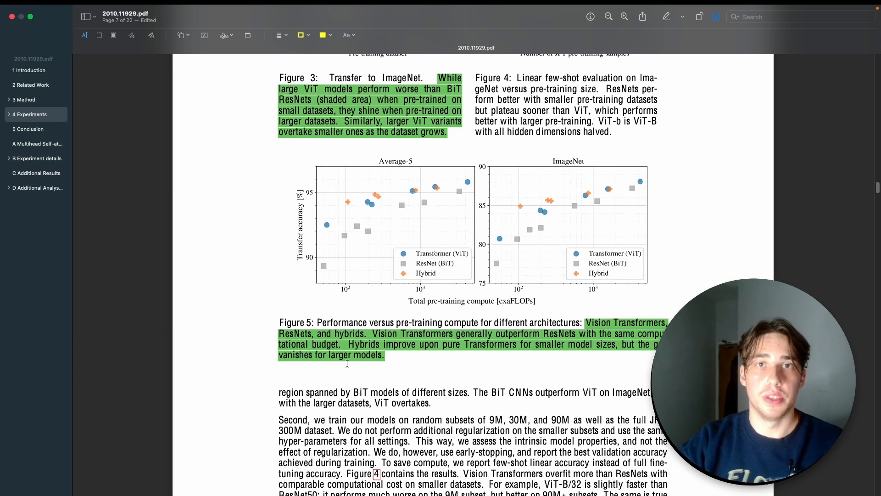
{"action": "scroll", "scroll_direction": "down", "scroll_amount": 3}
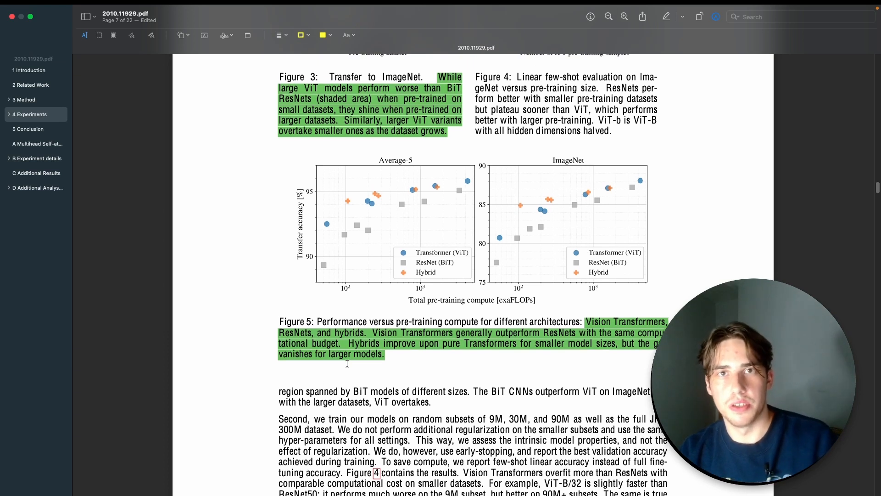
{"action": "scroll", "scroll_direction": "down", "scroll_amount": 3}
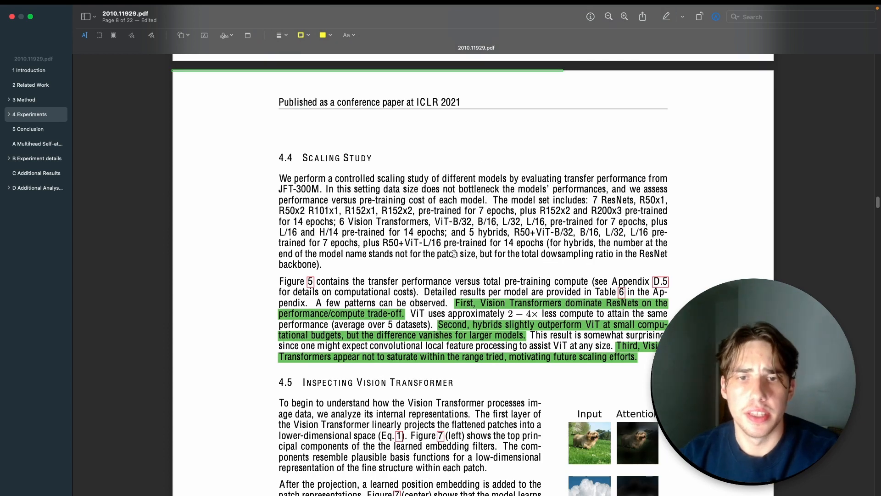